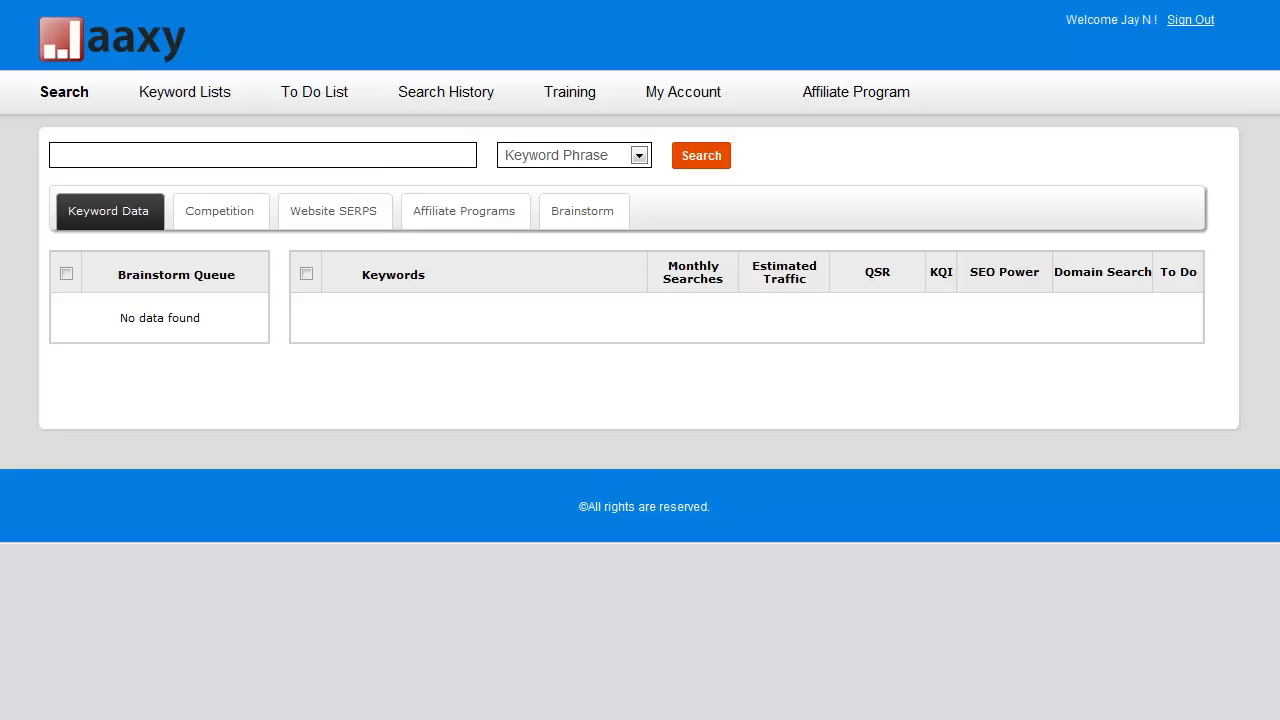
mouse_move(192, 52)
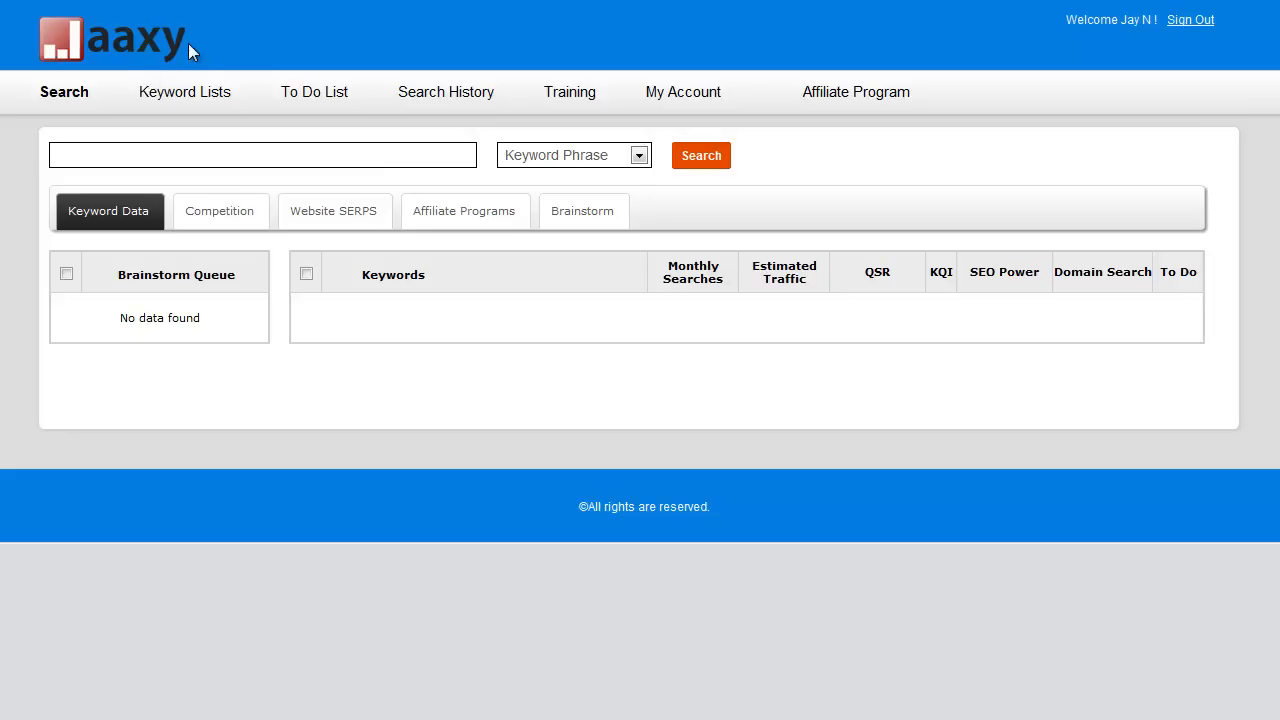
mouse_move(185, 92)
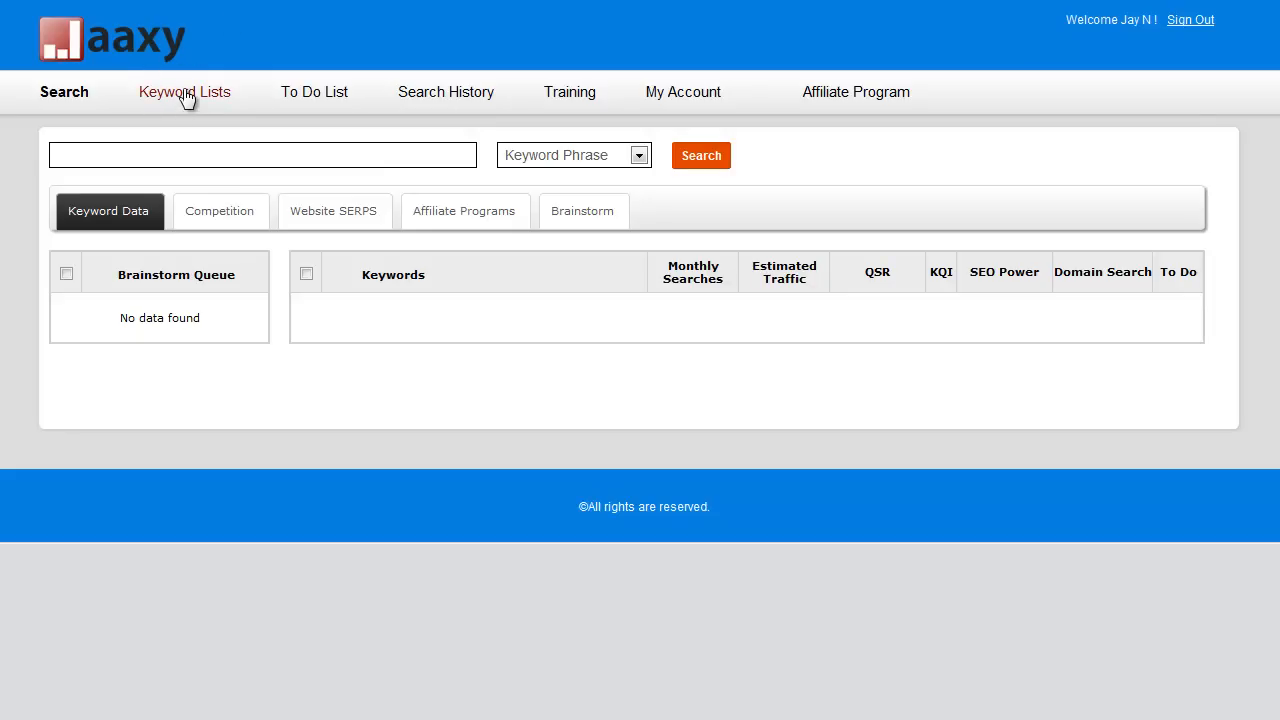
Go to Keyword Lists and review the saved lists with their counts, traffic and dates.
left_click(185, 92)
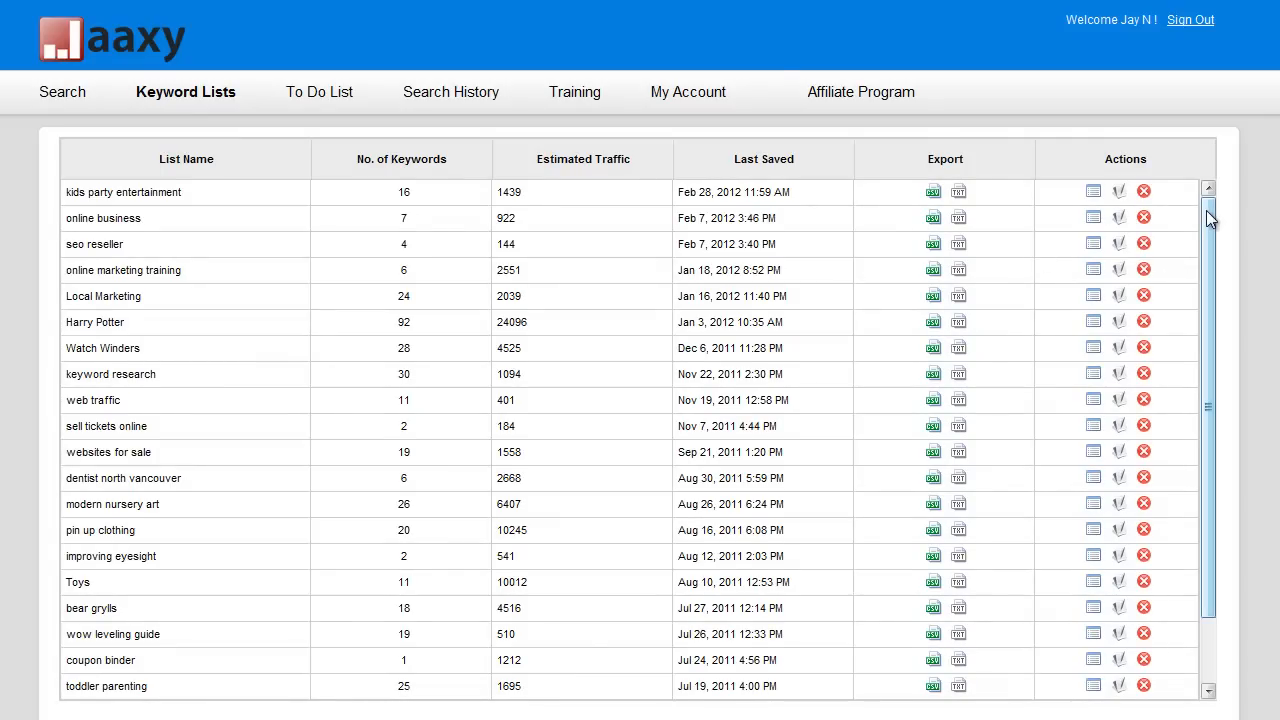
scroll("down", 3)
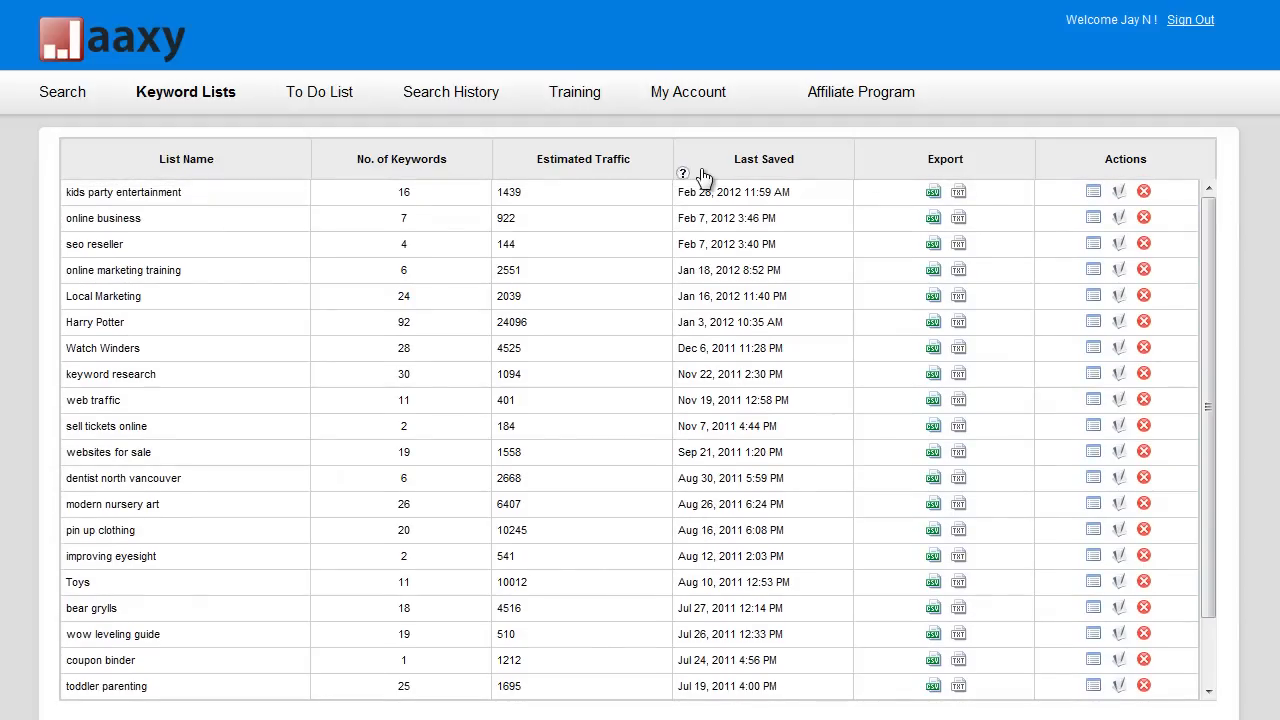
mouse_move(738, 263)
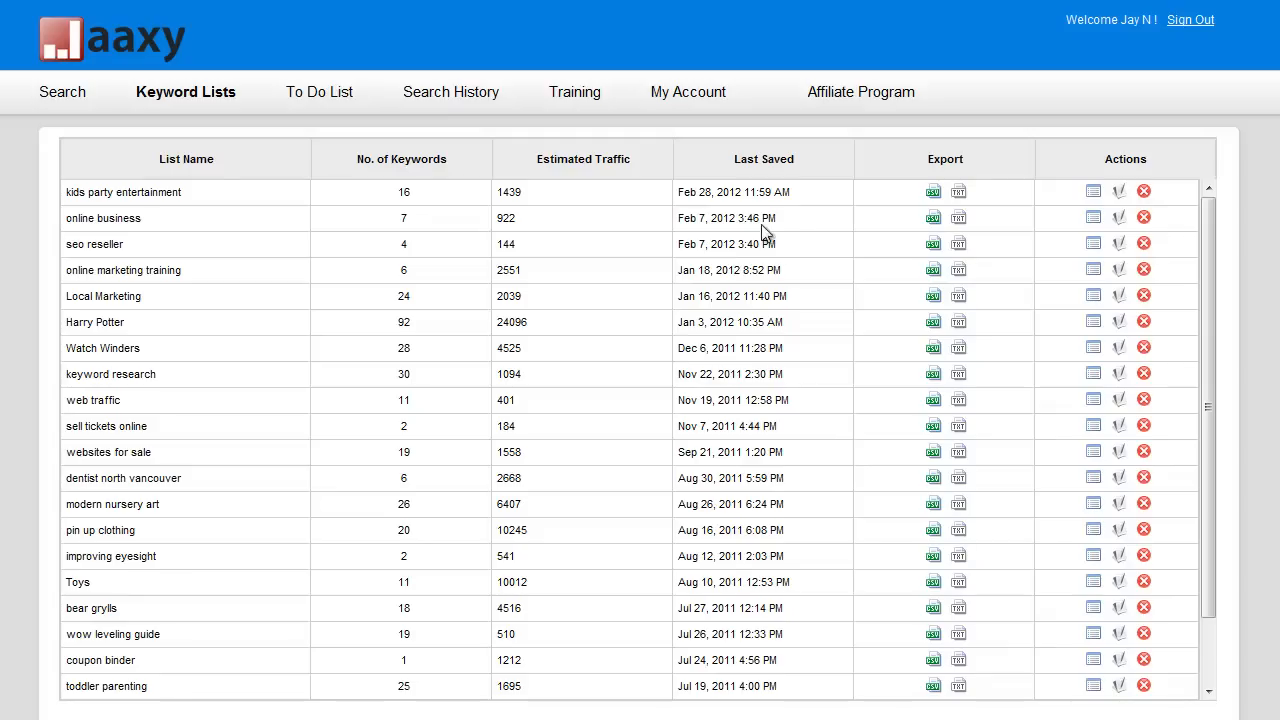
mouse_move(865, 208)
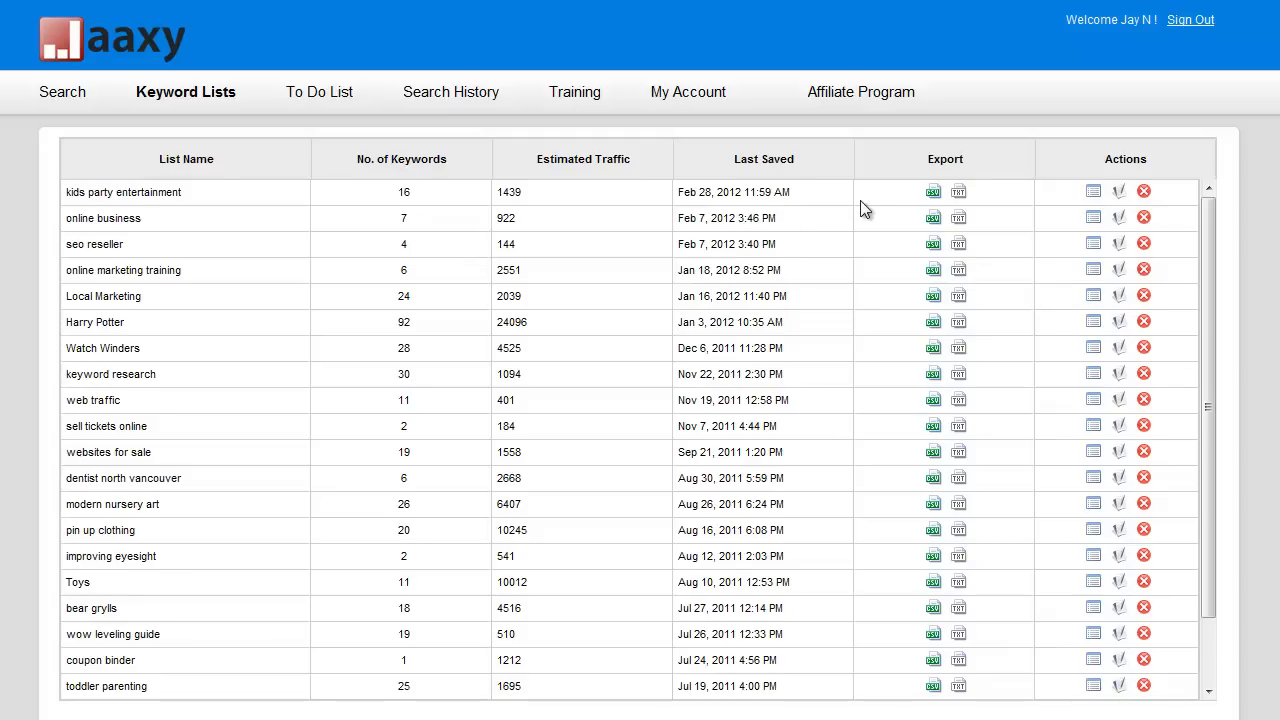
mouse_move(953, 200)
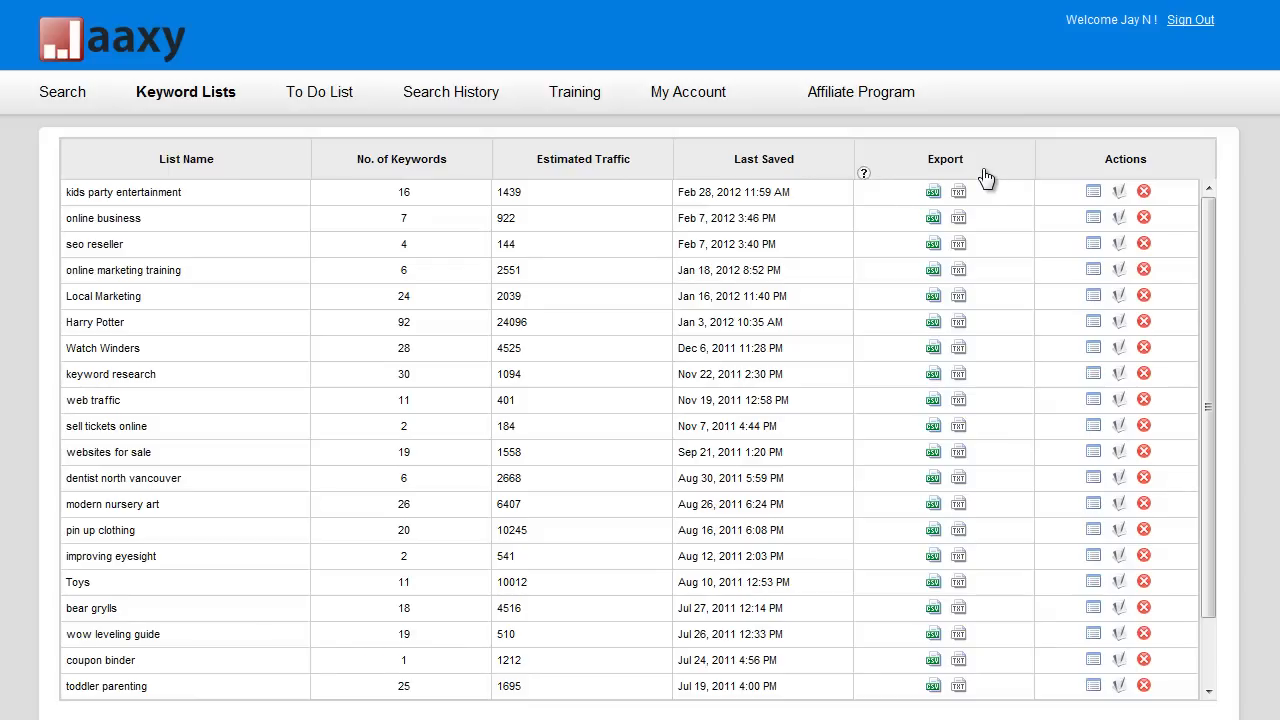
mouse_move(932, 192)
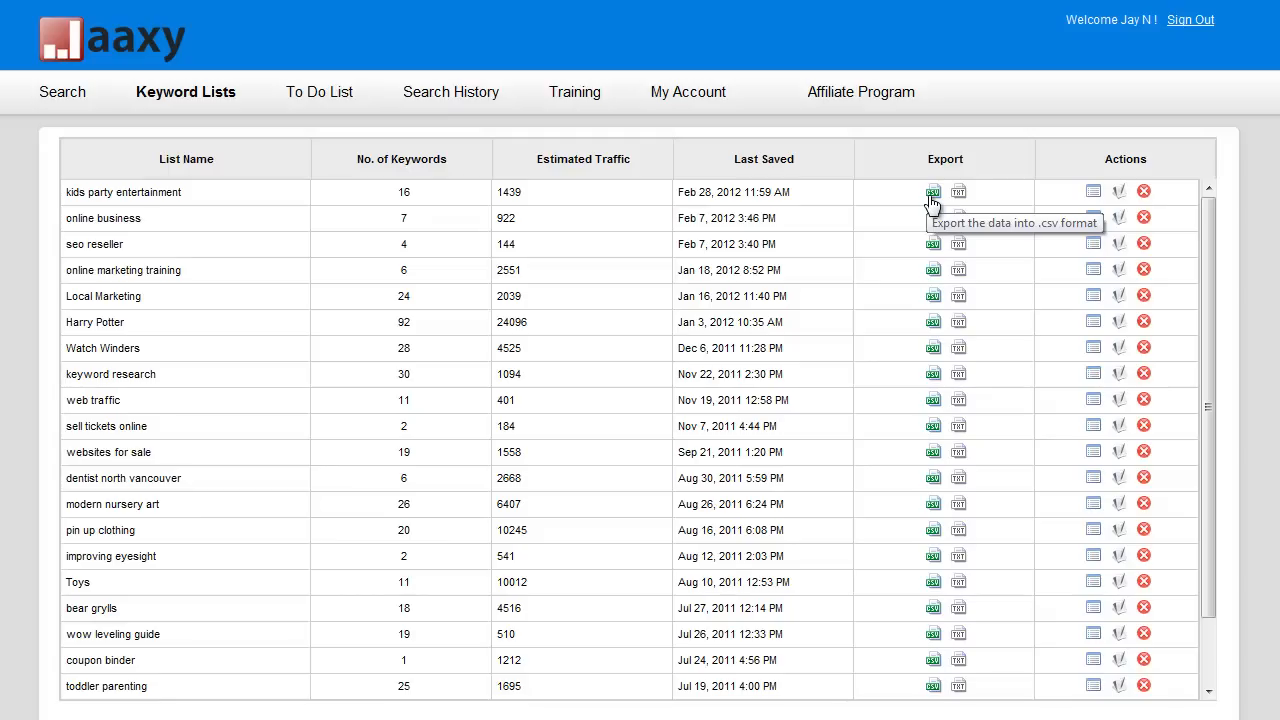
mouse_move(972, 196)
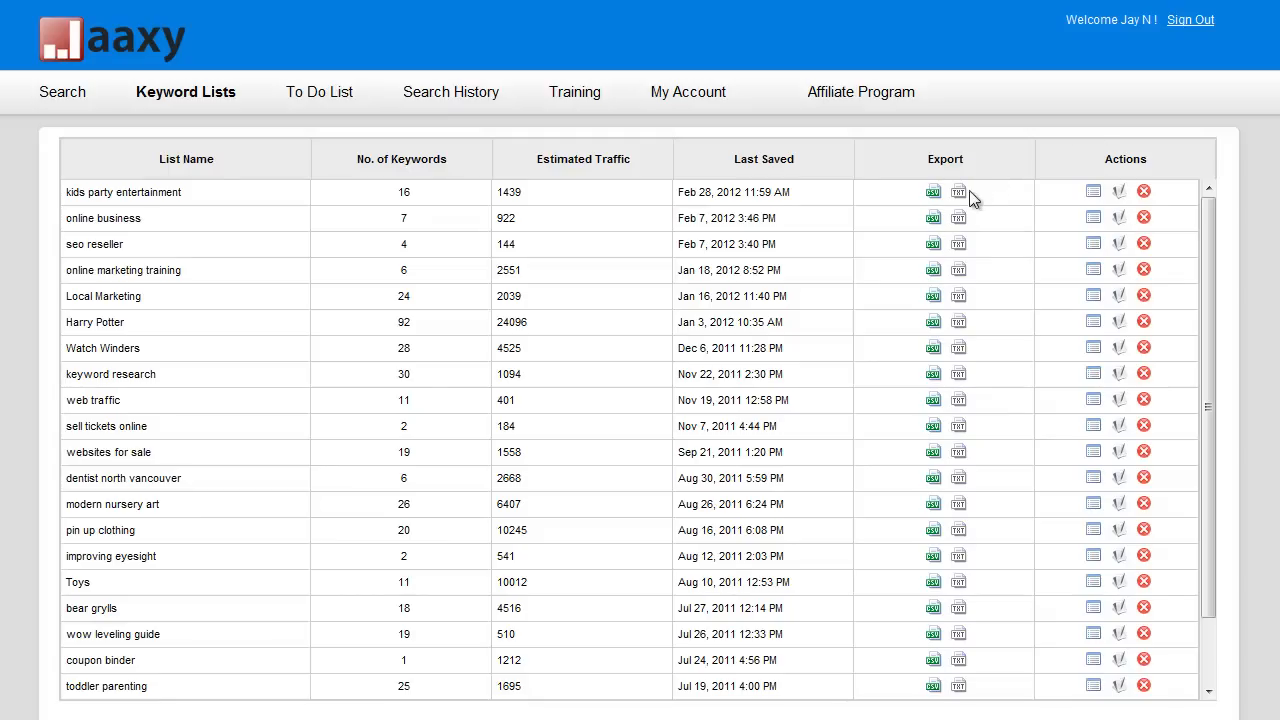
mouse_move(958, 192)
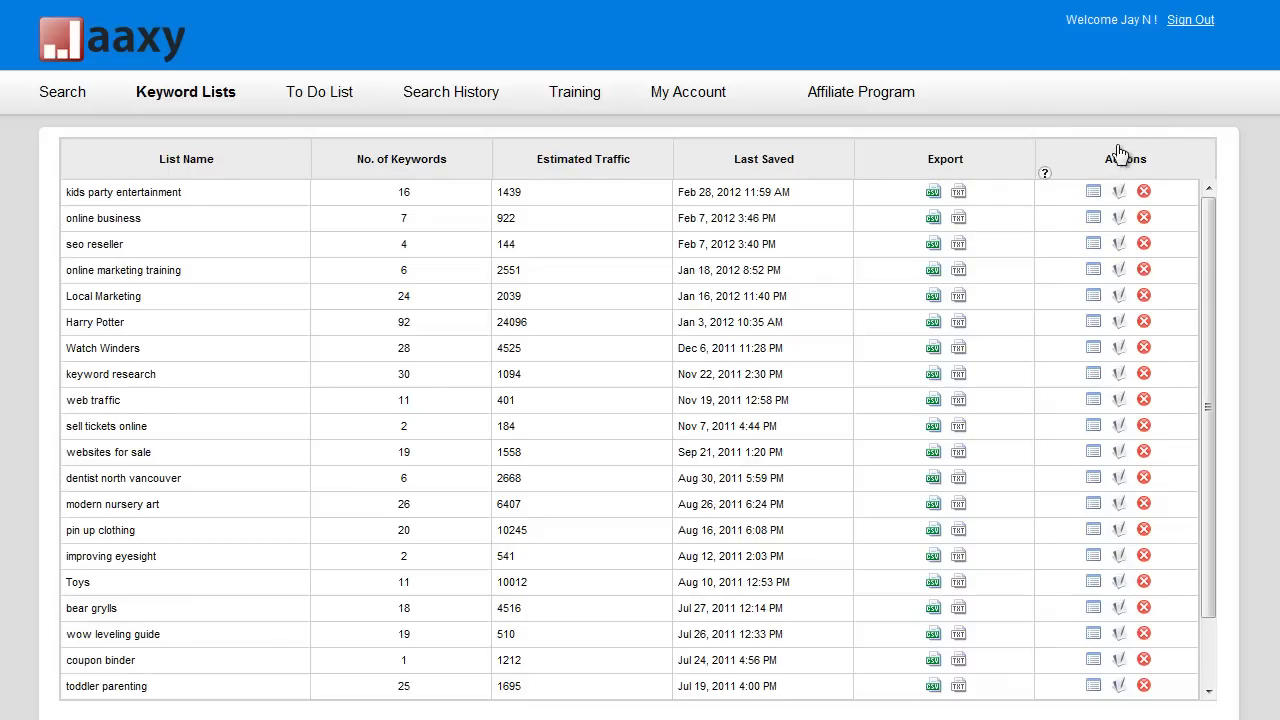
mouse_move(1092, 192)
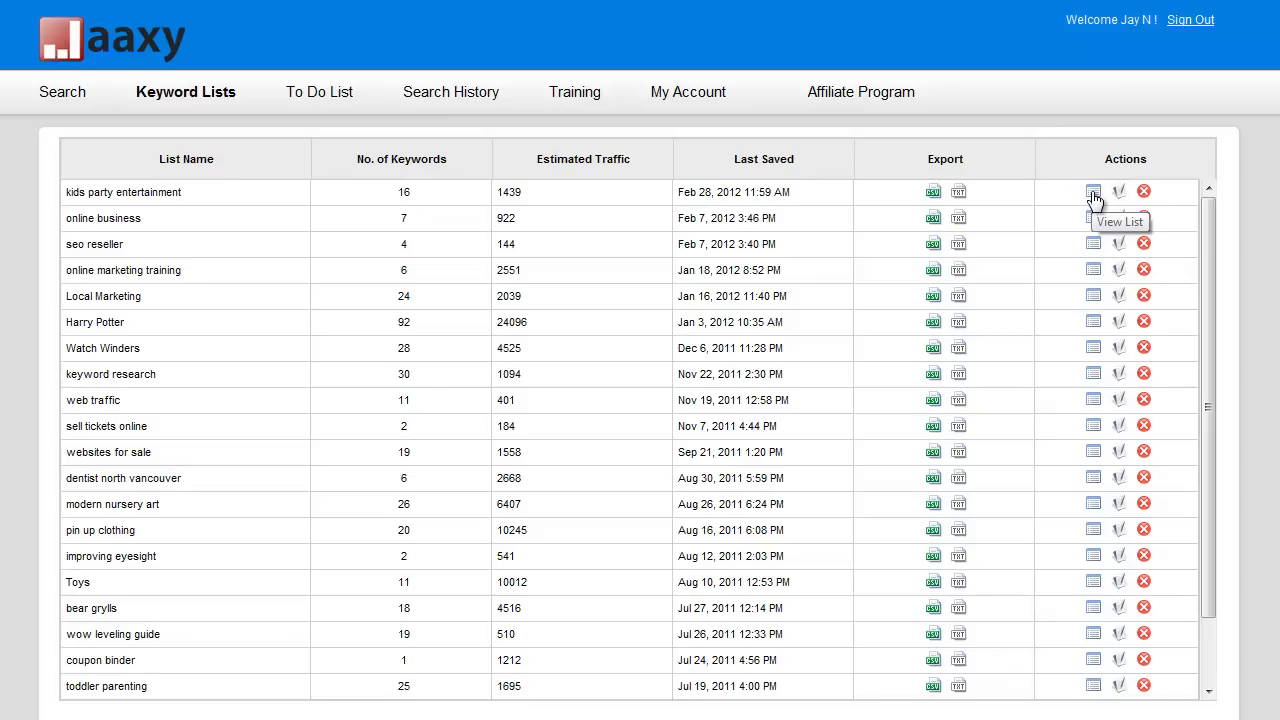
View the keywords in the kids party entertainment list via its Actions icon.
left_click(1092, 191)
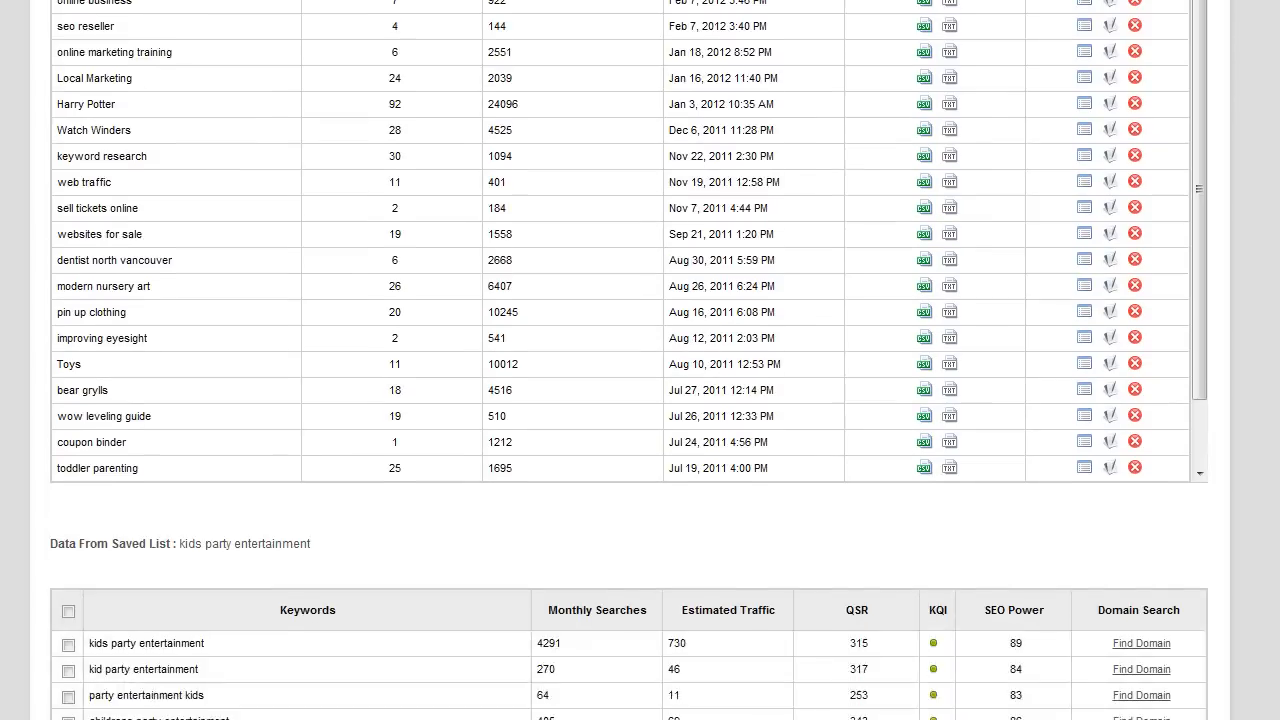
scroll("down", 3)
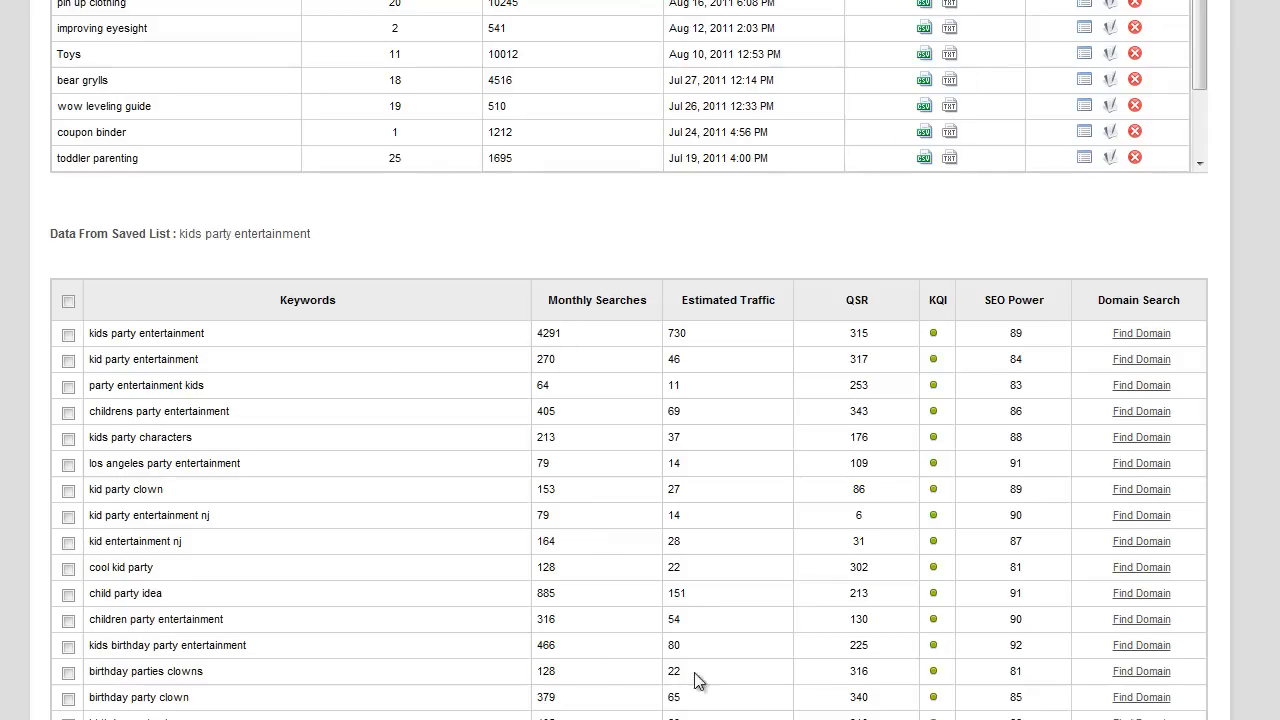
mouse_move(893, 334)
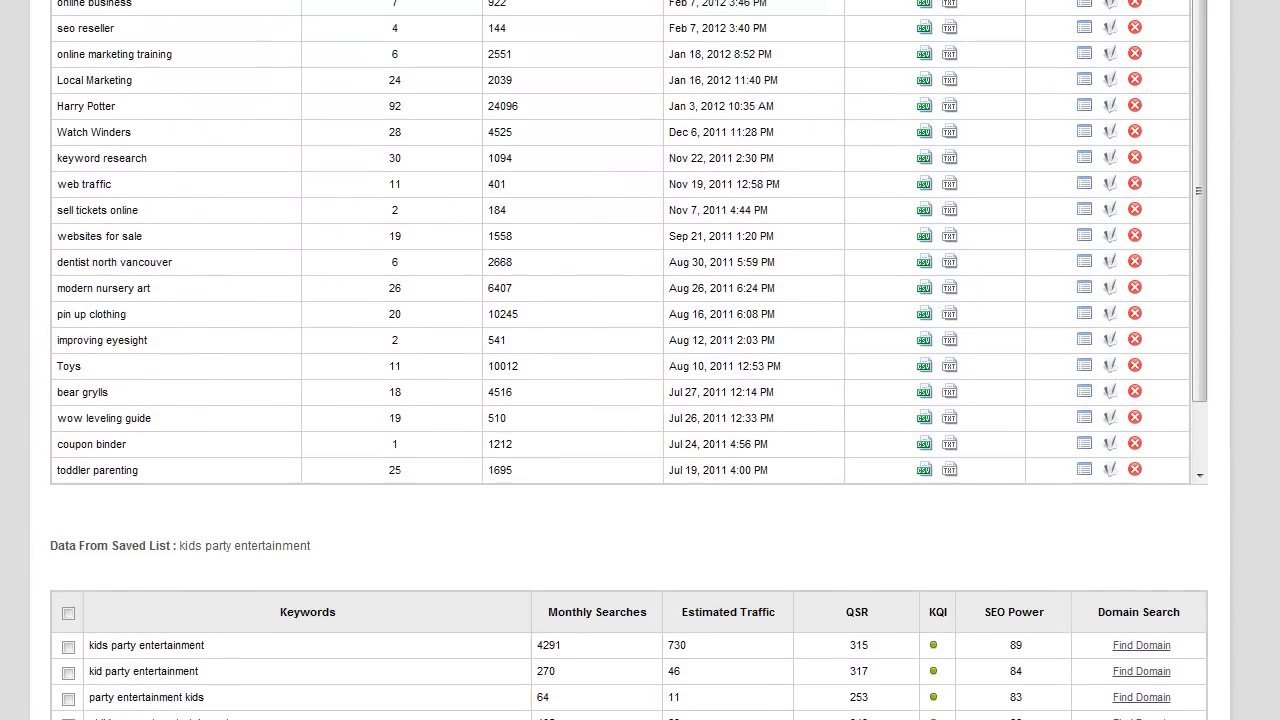
scroll("up", 3)
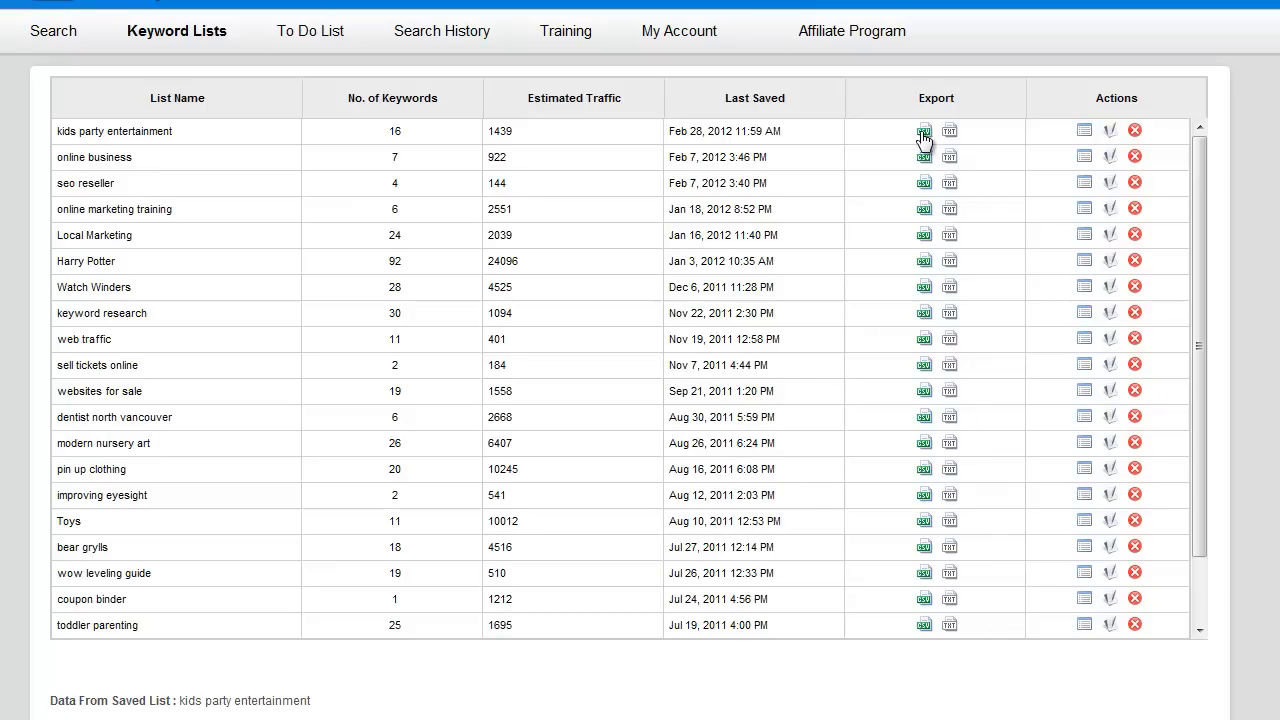
mouse_move(923, 131)
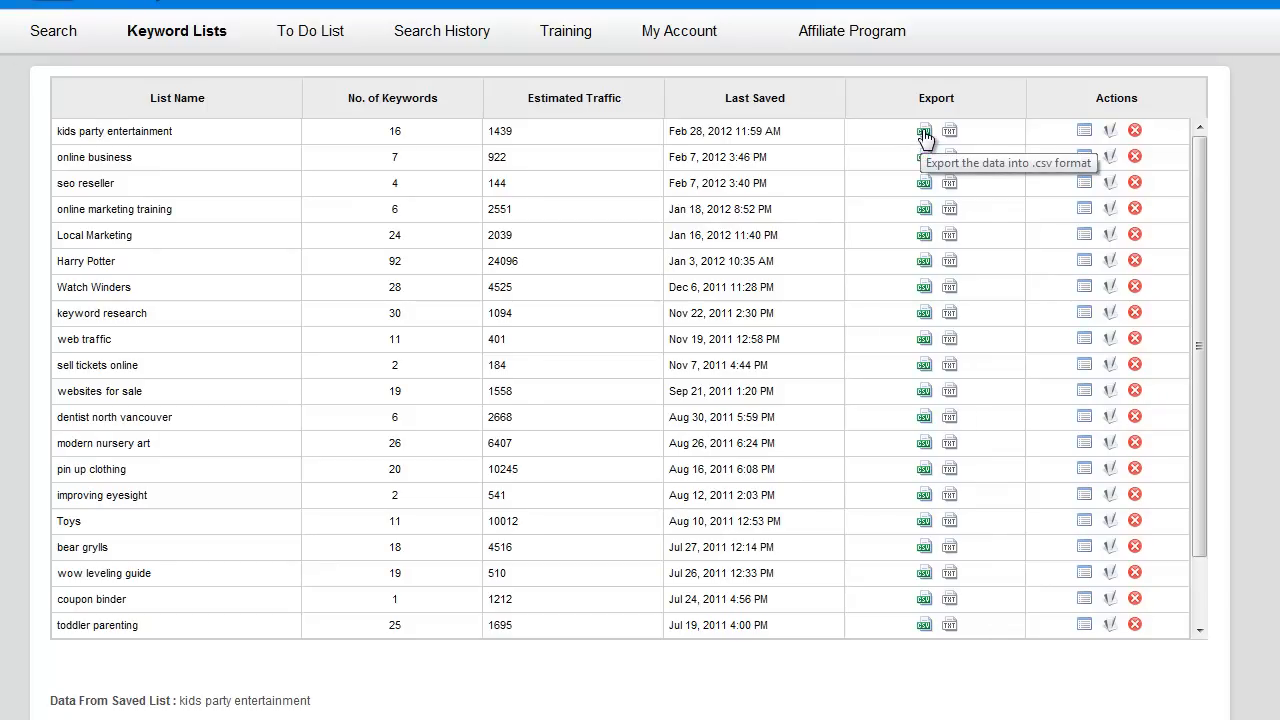
Export the kids party entertainment list as CSV with ALL Data included.
left_click(923, 131)
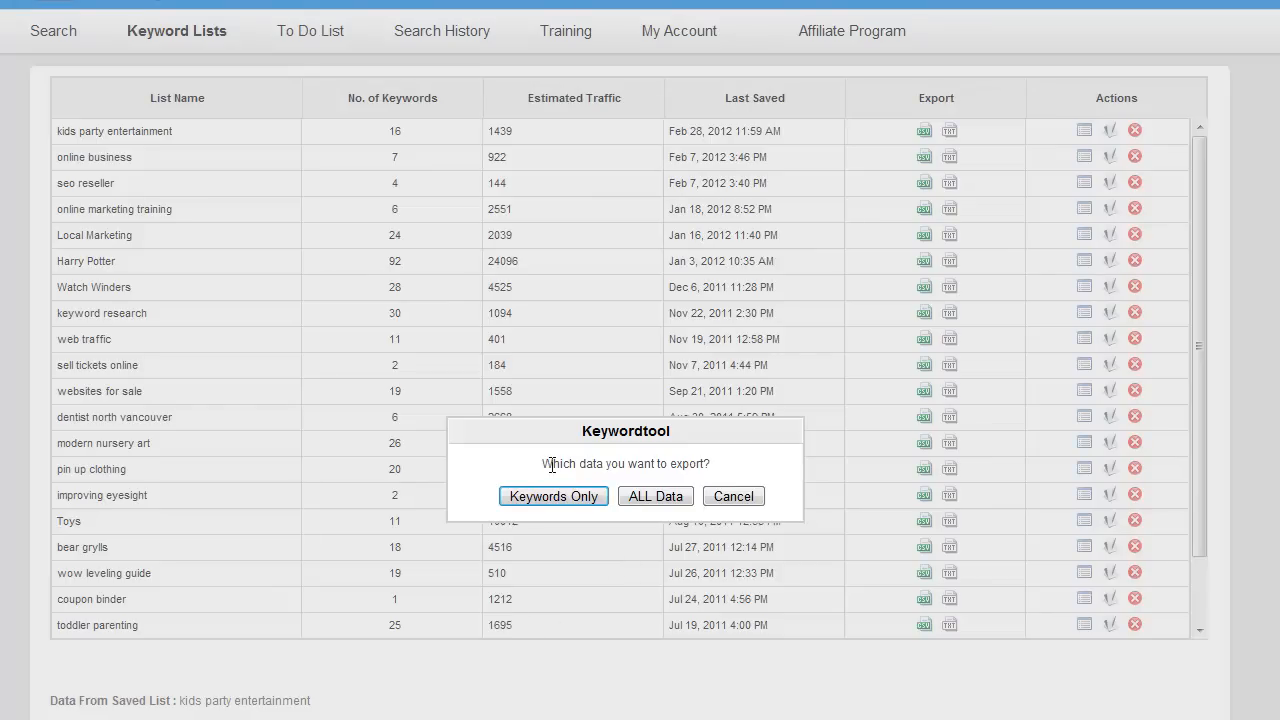
mouse_move(550, 464)
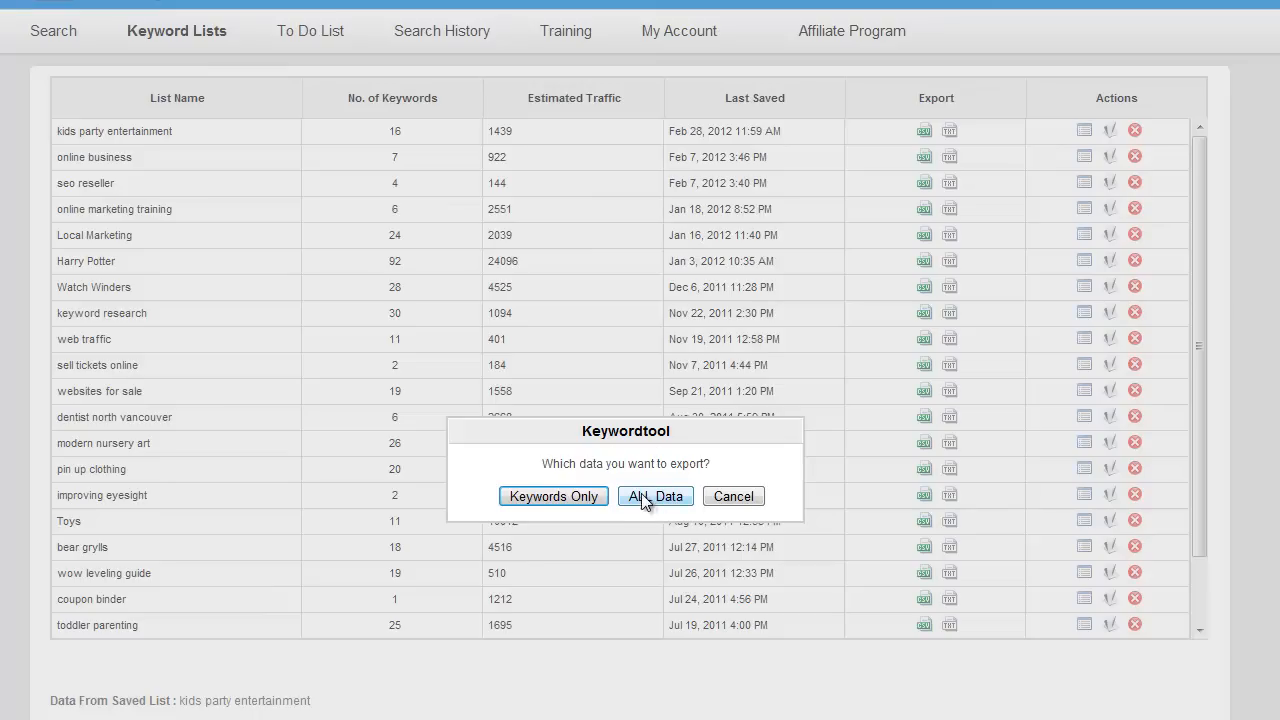
left_click(655, 496)
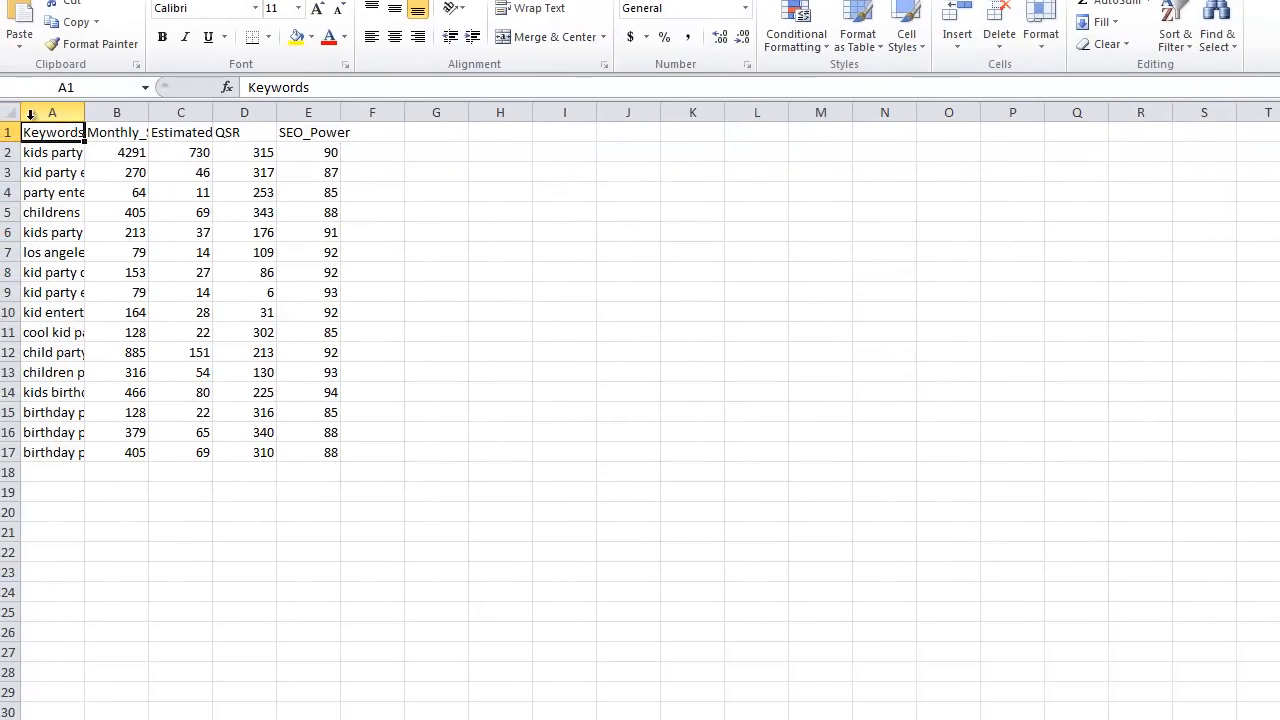
Select the whole sheet and AutoFit Column Width so keywords and headers are readable.
left_click(10, 111)
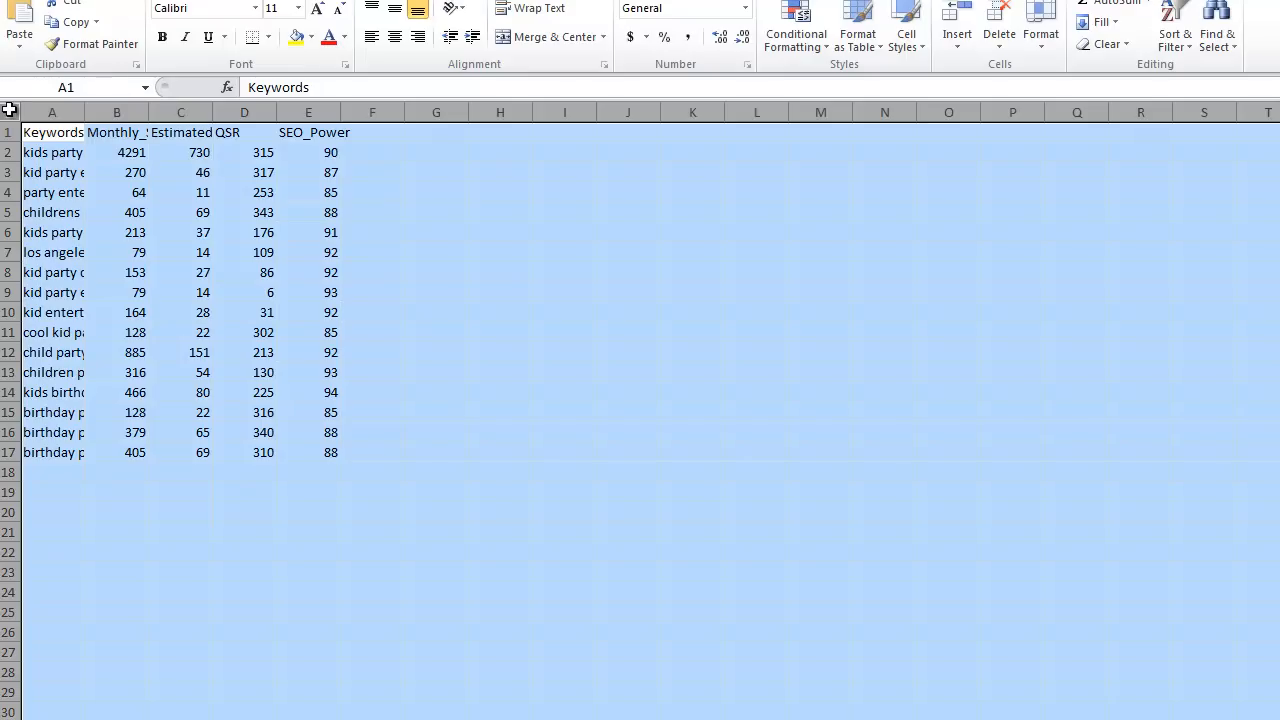
mouse_move(1048, 67)
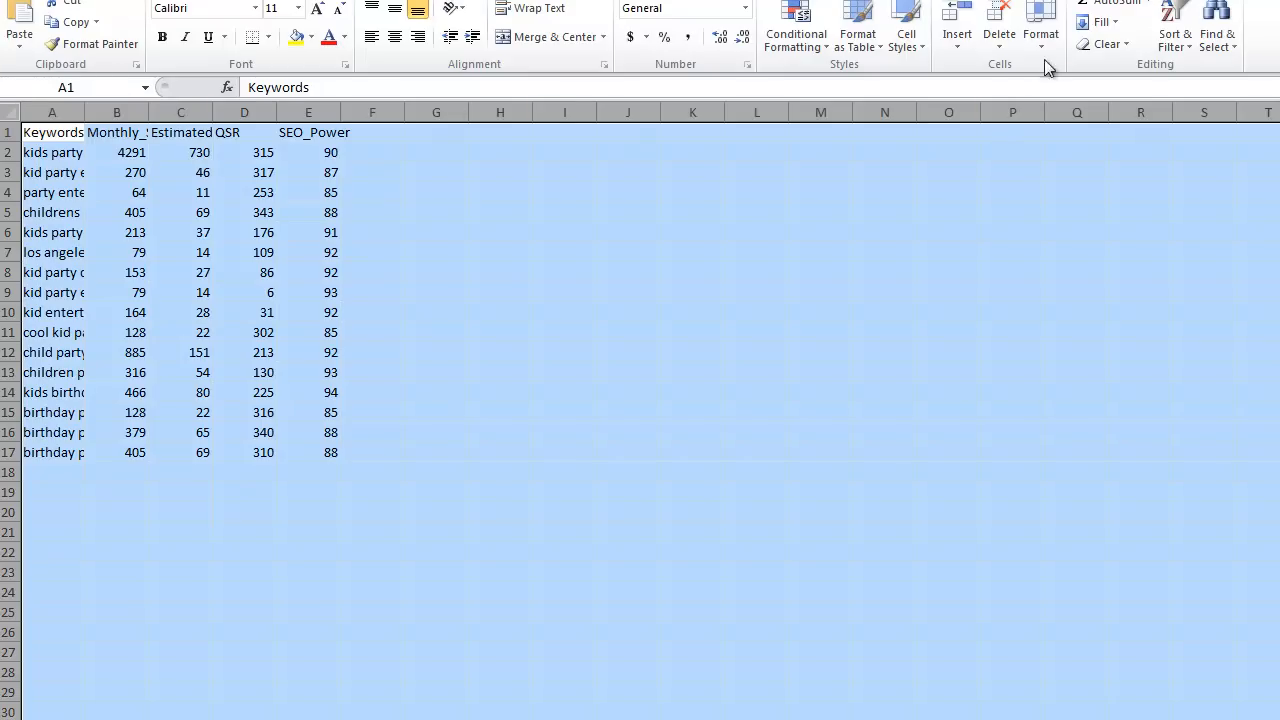
mouse_move(1041, 20)
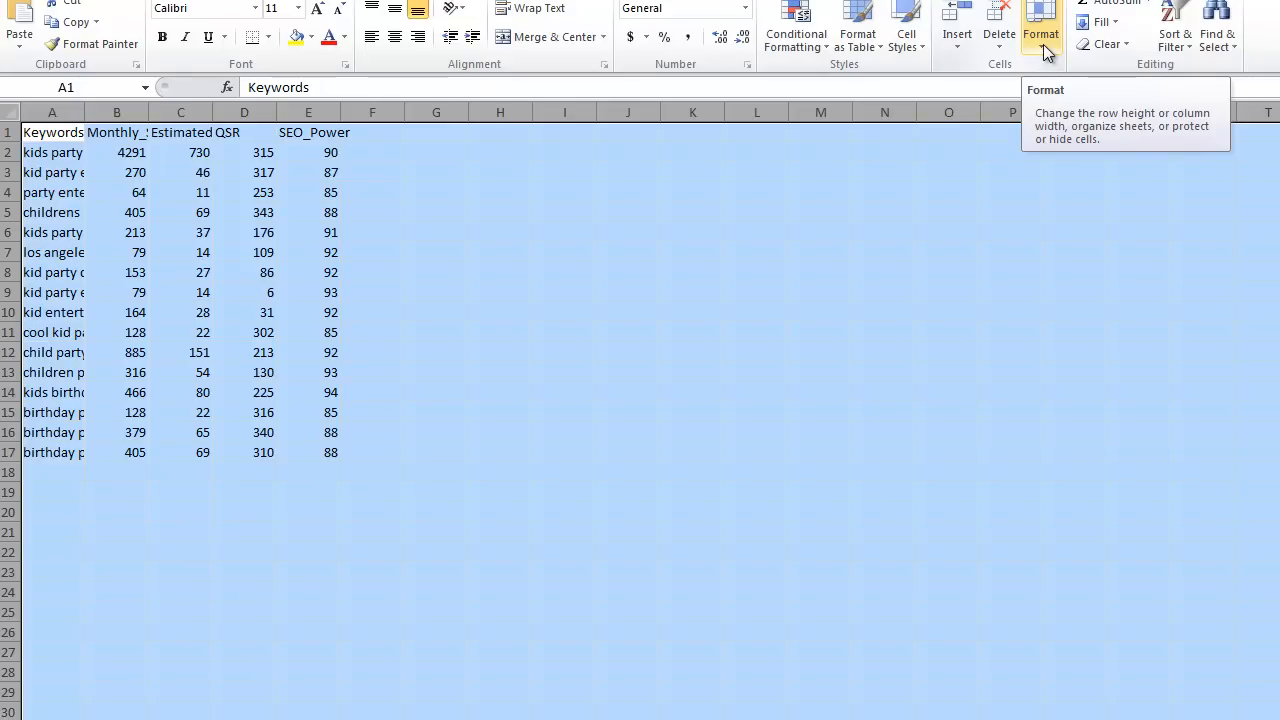
left_click(1041, 25)
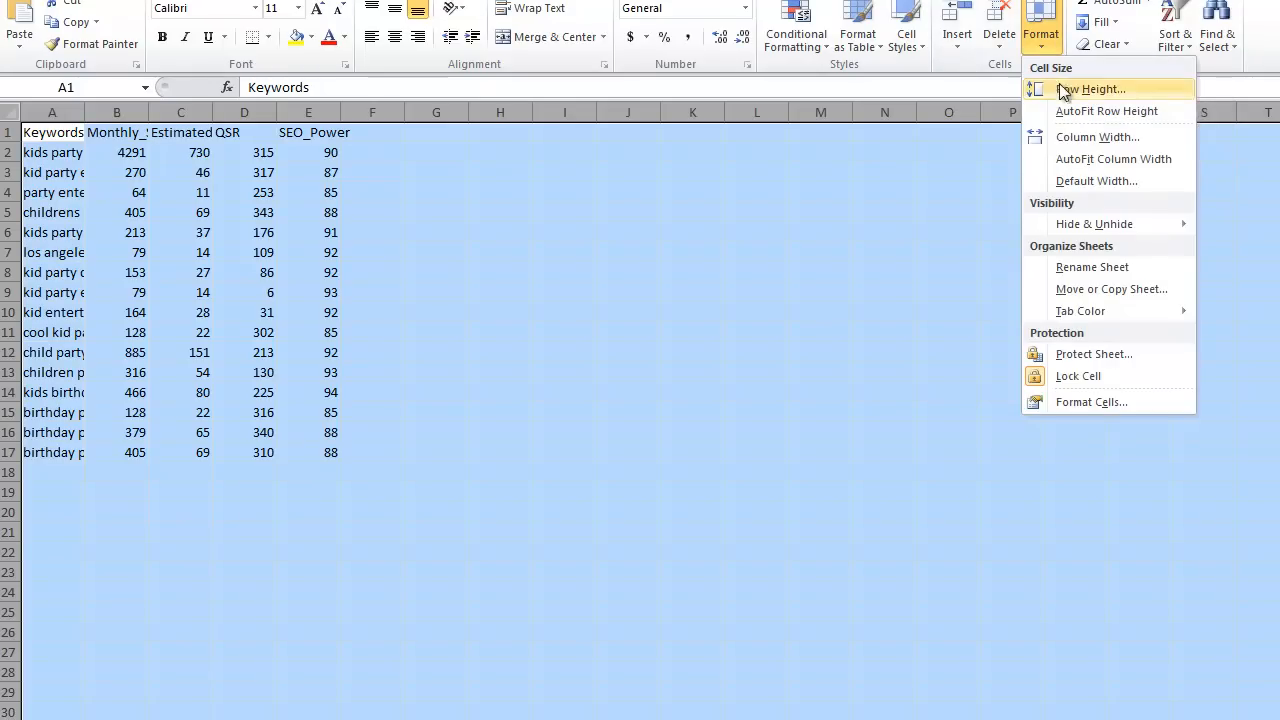
mouse_move(1090, 165)
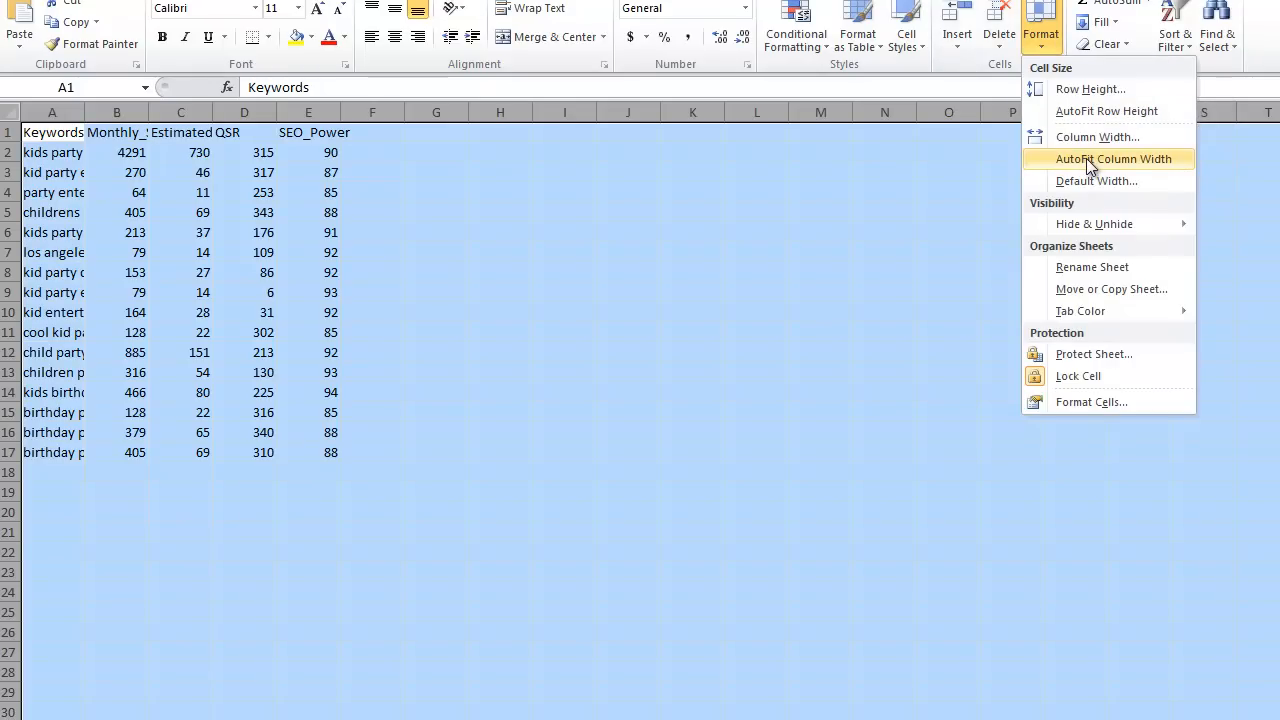
left_click(1112, 158)
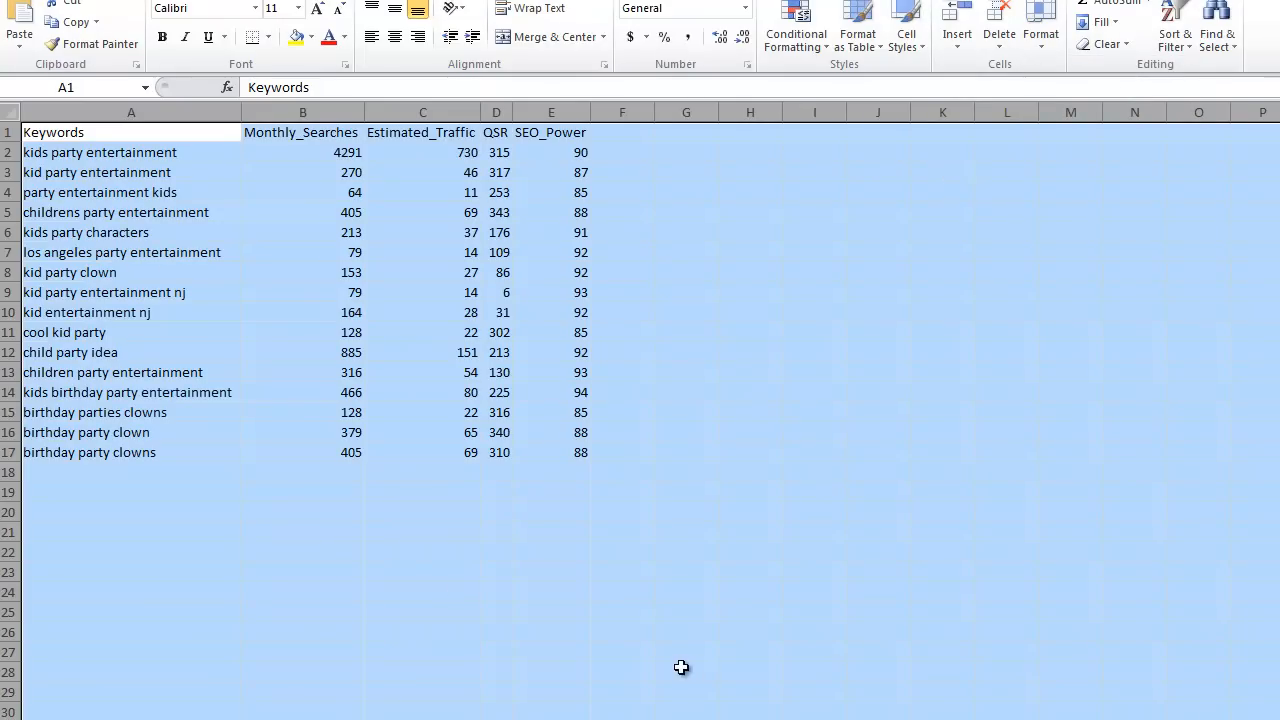
Insert a new row above row 1 and enter 'Company Name' in A1.
left_click(131, 512)
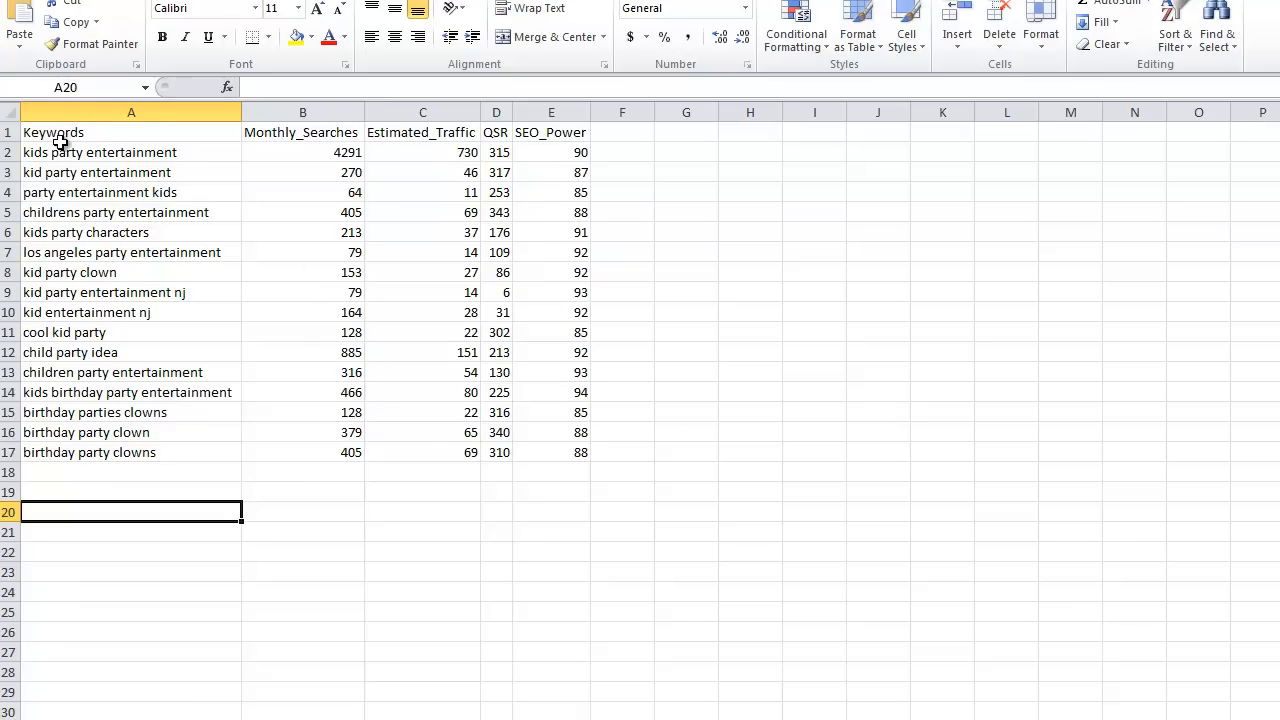
left_click(9, 132)
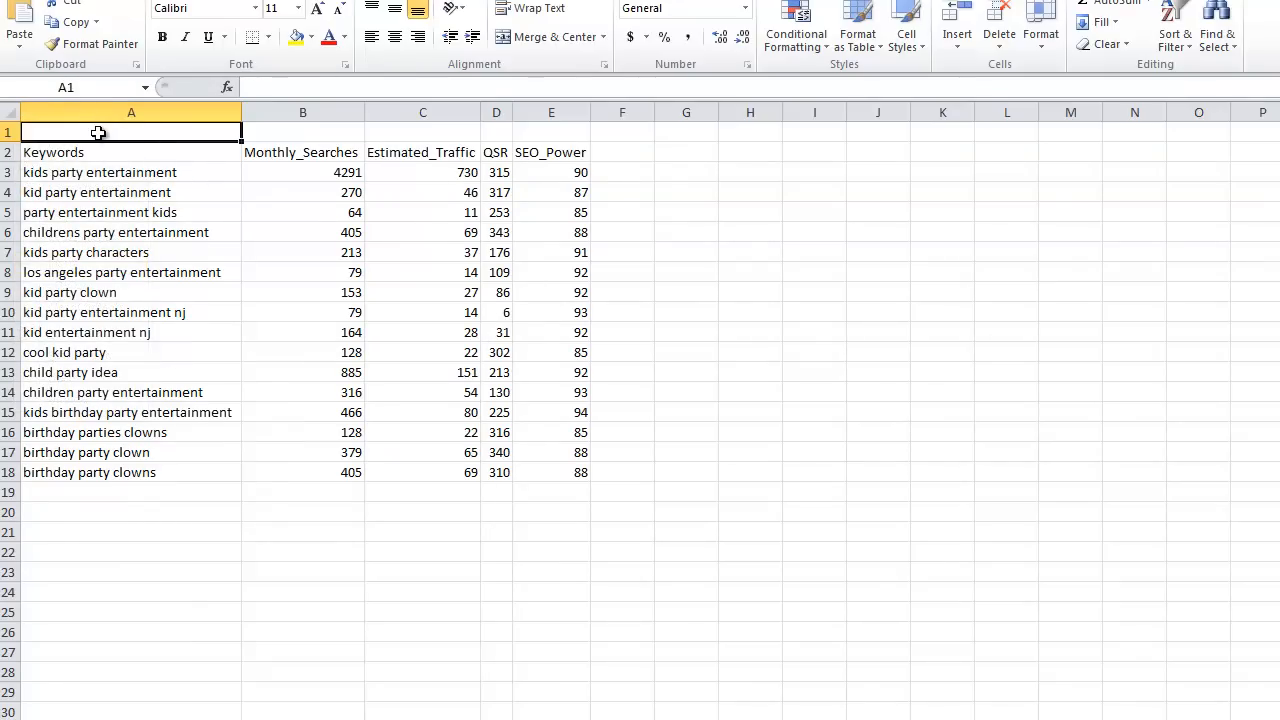
type("Company Name")
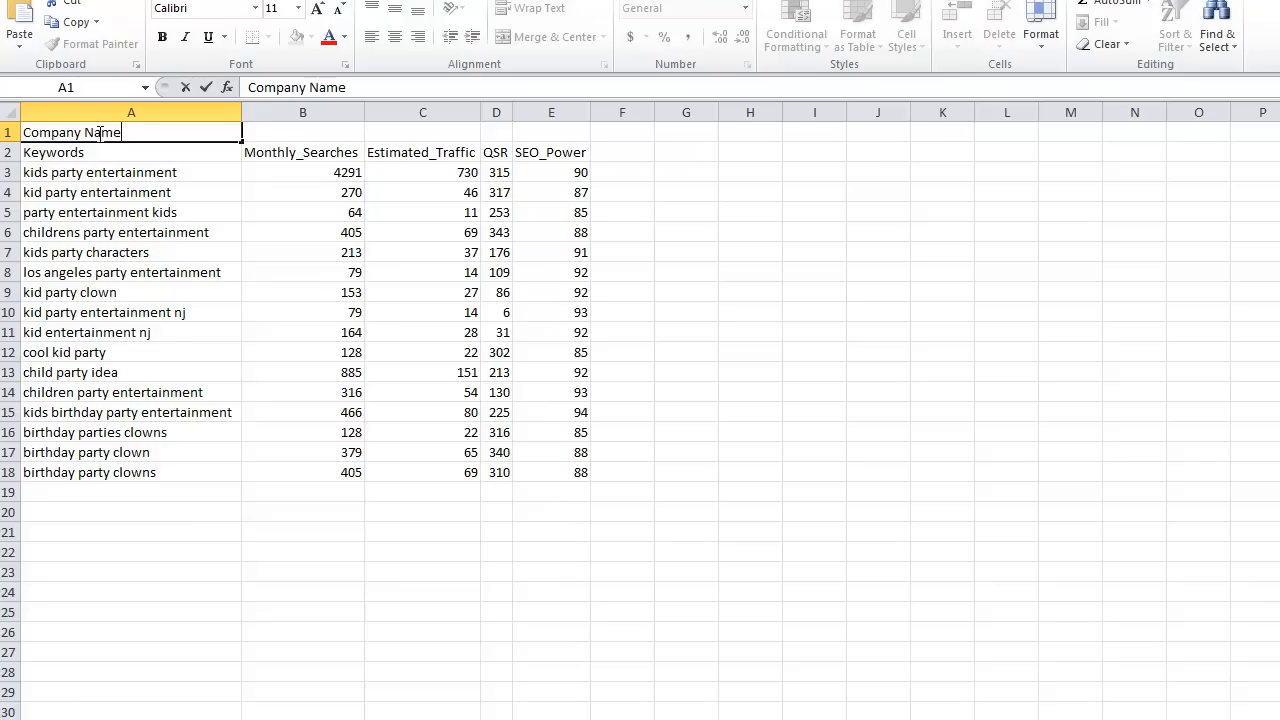
left_click(8, 132)
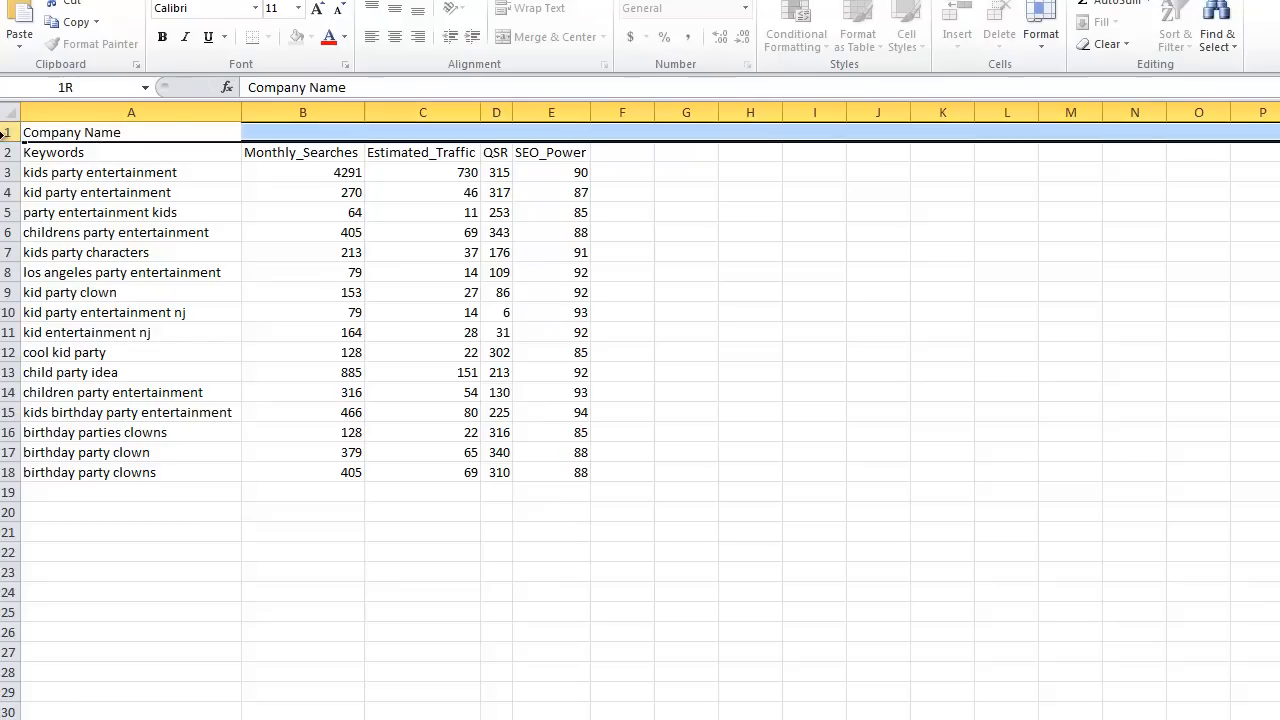
left_click(131, 132)
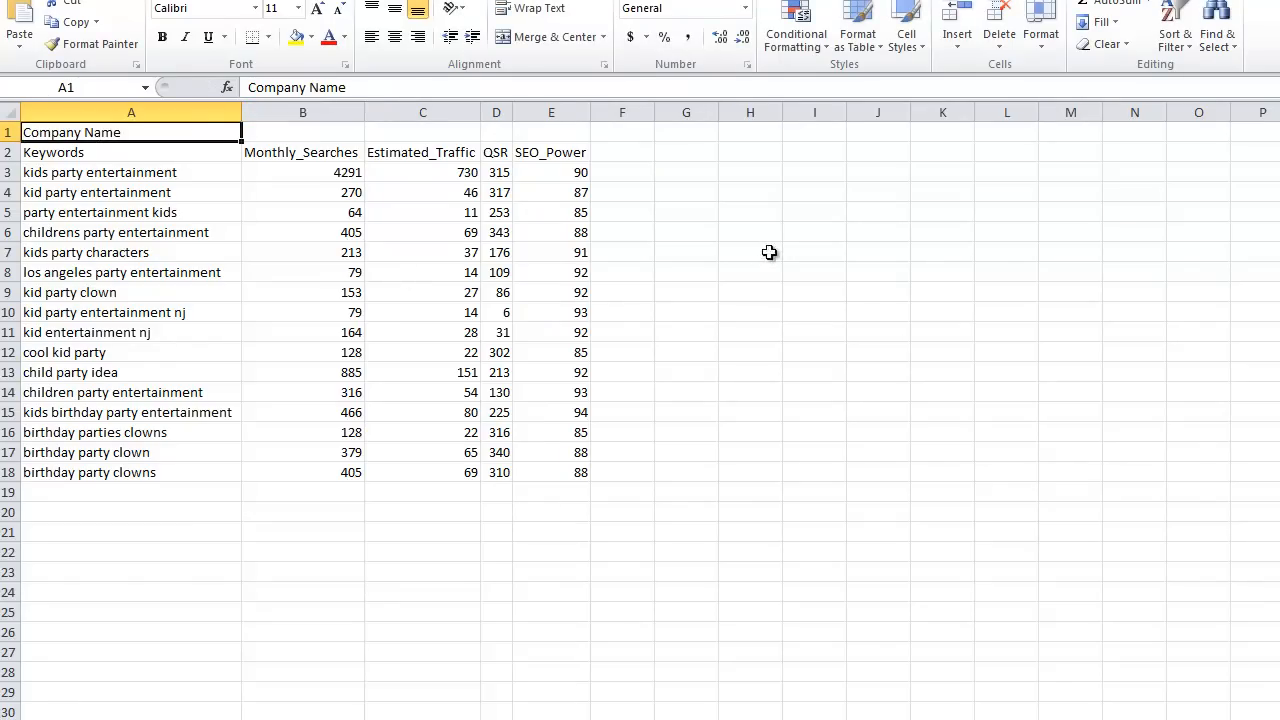
mouse_move(785, 407)
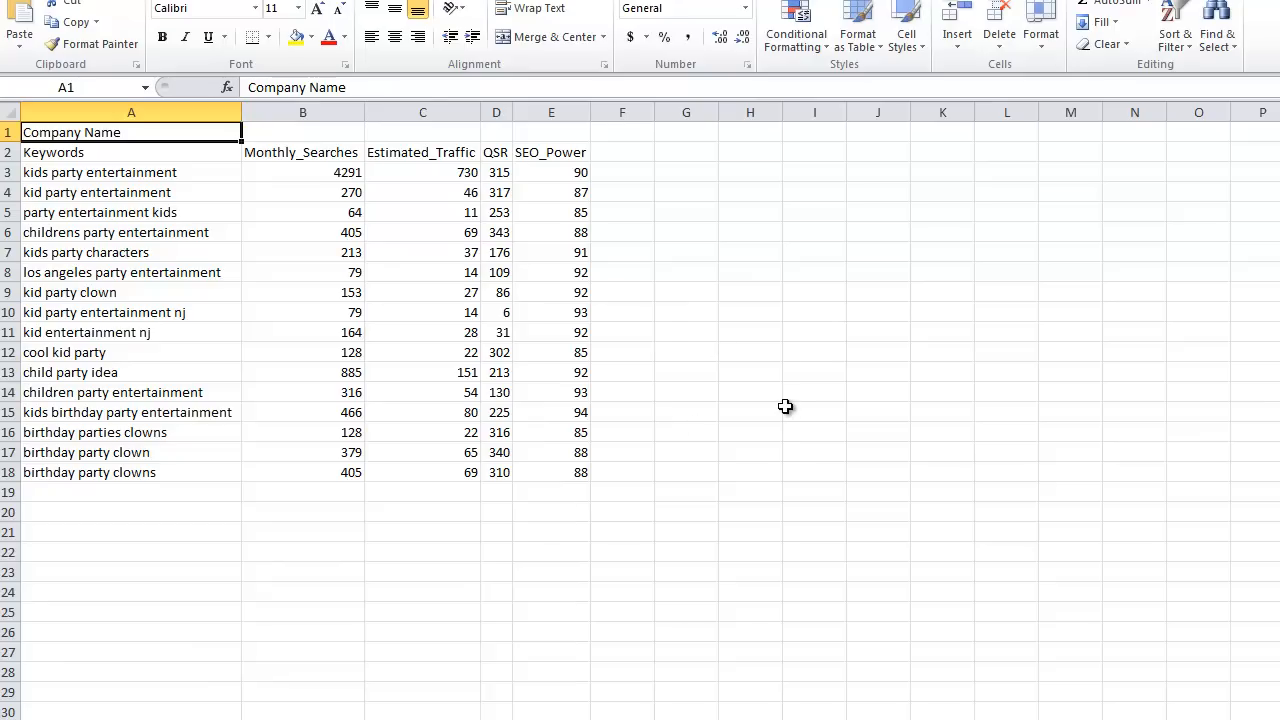